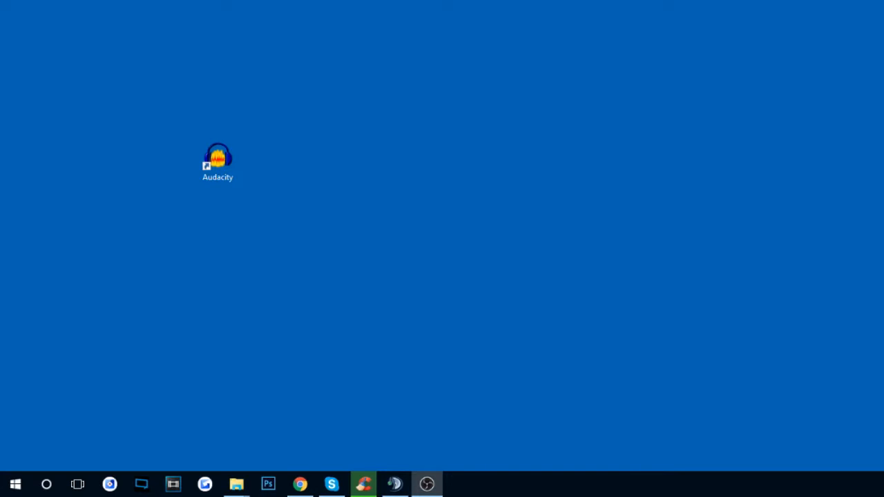
{"action": "mouse_move", "coordinate": [88, 361]}
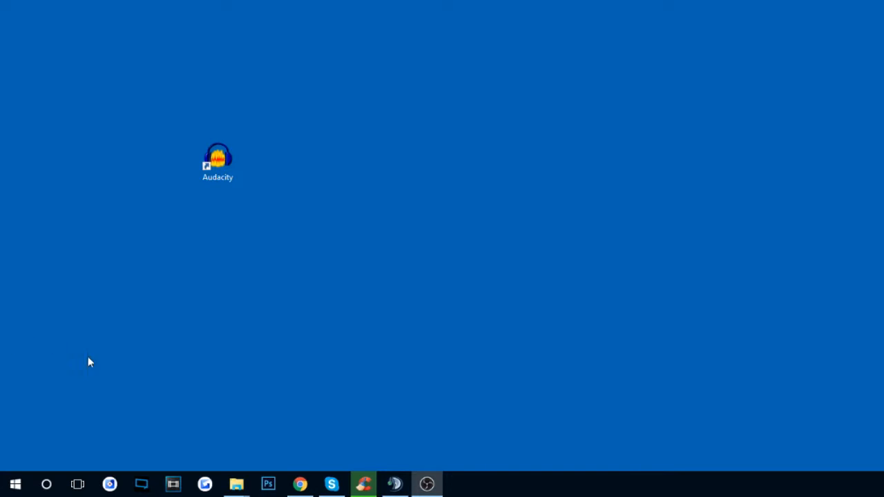
{"action": "mouse_move", "coordinate": [237, 181]}
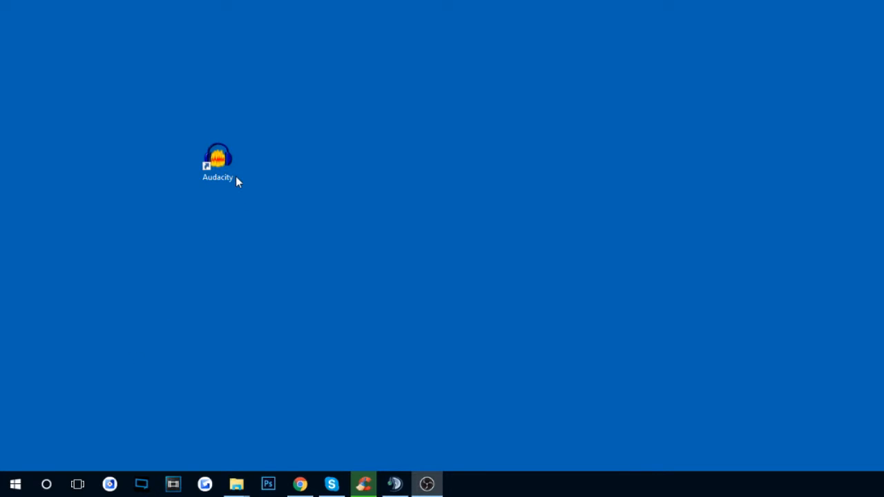
{"action": "mouse_move", "coordinate": [219, 474]}
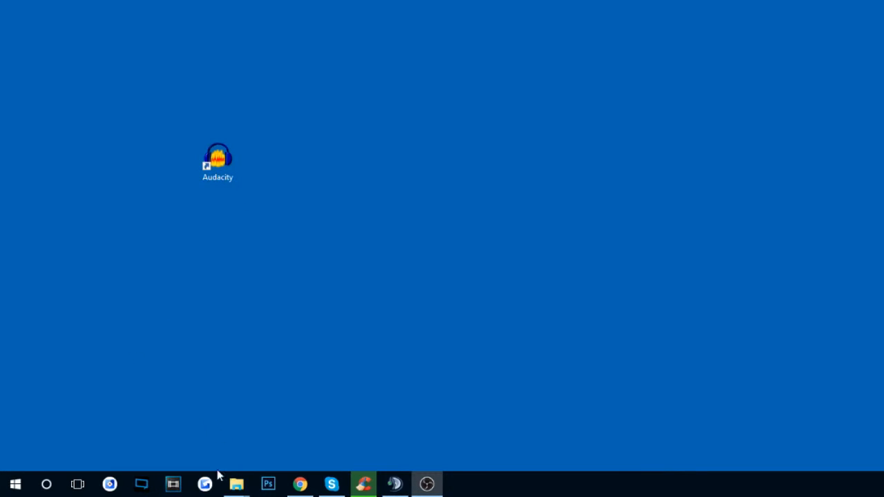
{"action": "mouse_move", "coordinate": [395, 193]}
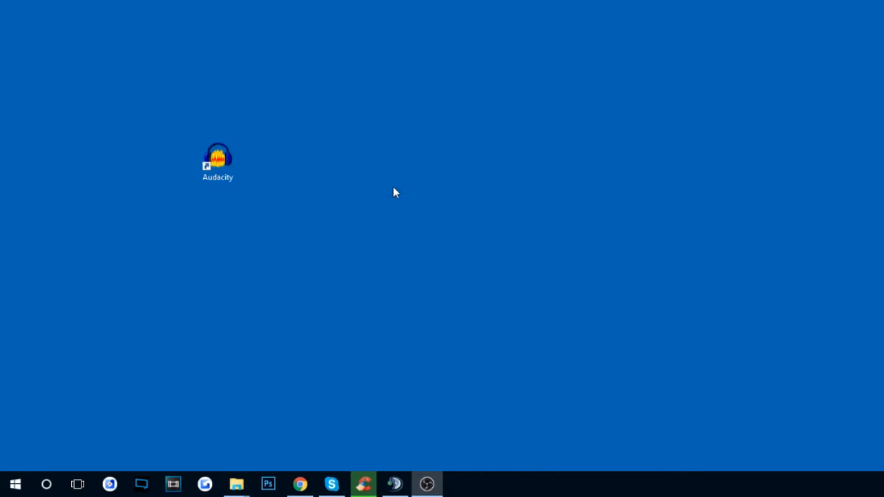
- Launch Audacity from its Windows desktop shortcut
{"action": "left_click", "coordinate": [221, 159]}
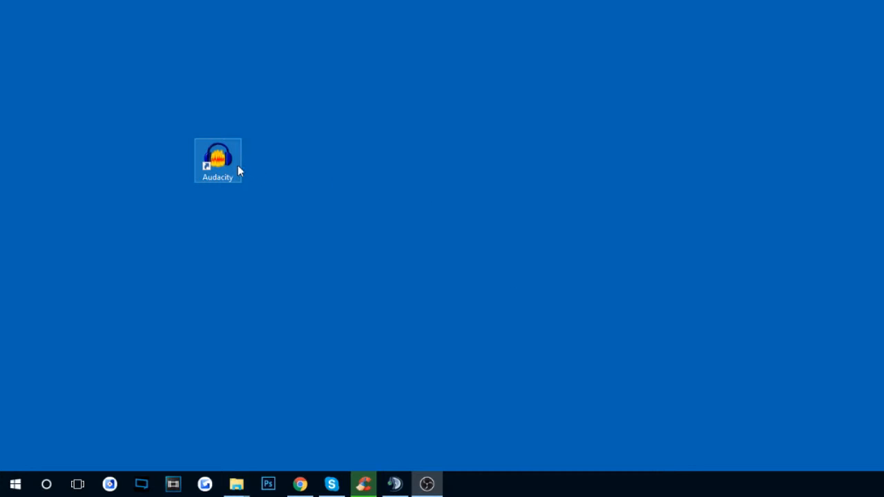
{"action": "mouse_move", "coordinate": [210, 179]}
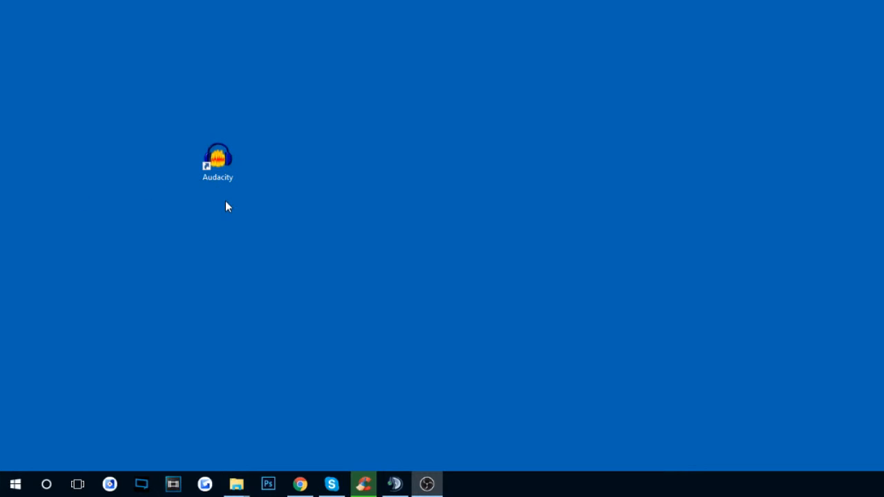
{"action": "left_click", "coordinate": [217, 159]}
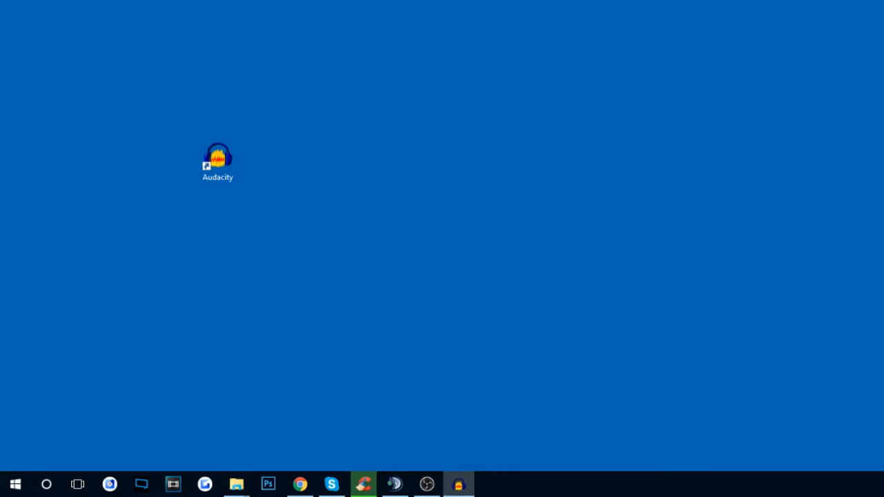
- Dismiss the Welcome to Audacity dialog so the empty project shows
{"action": "double_click", "coordinate": [218, 157]}
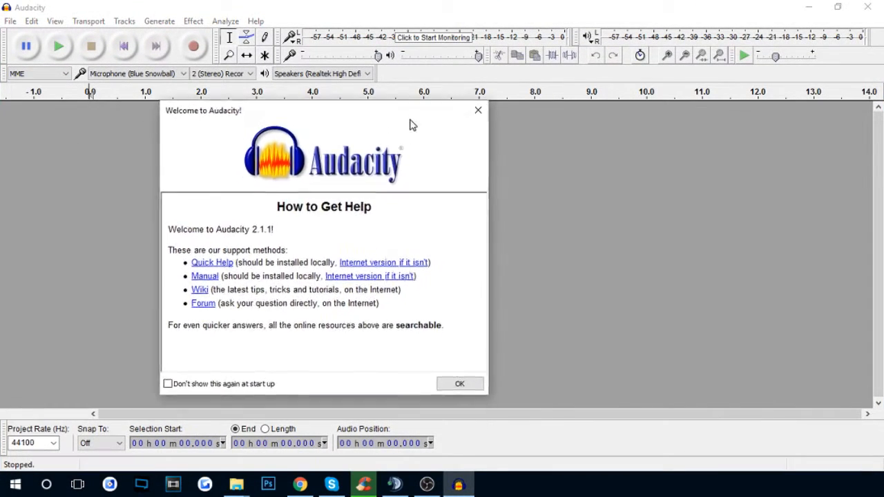
{"action": "left_click", "coordinate": [459, 383]}
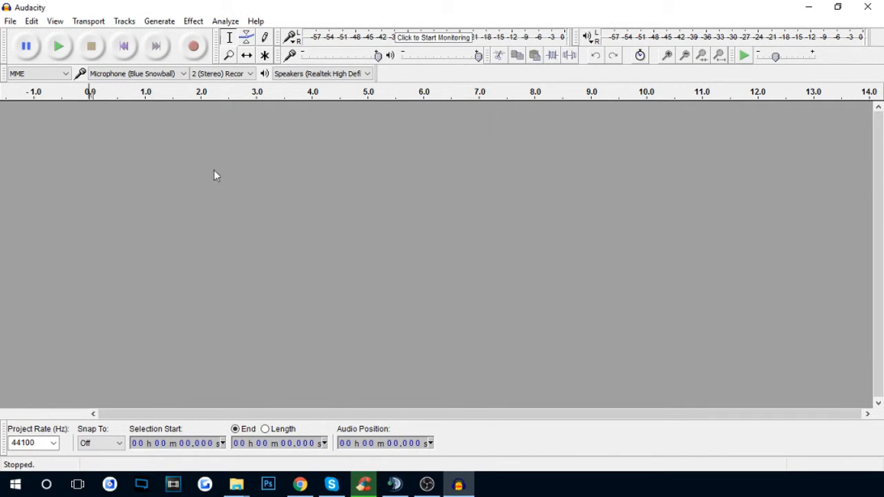
{"action": "mouse_move", "coordinate": [31, 47]}
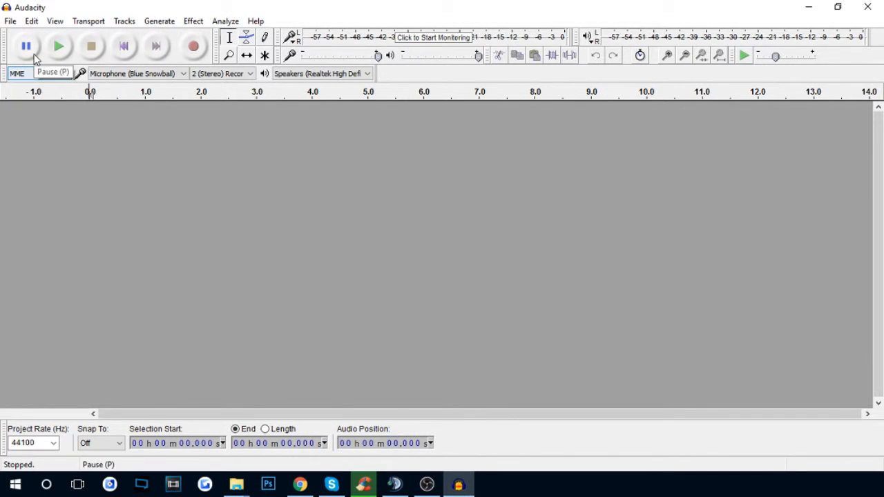
{"action": "mouse_move", "coordinate": [60, 47]}
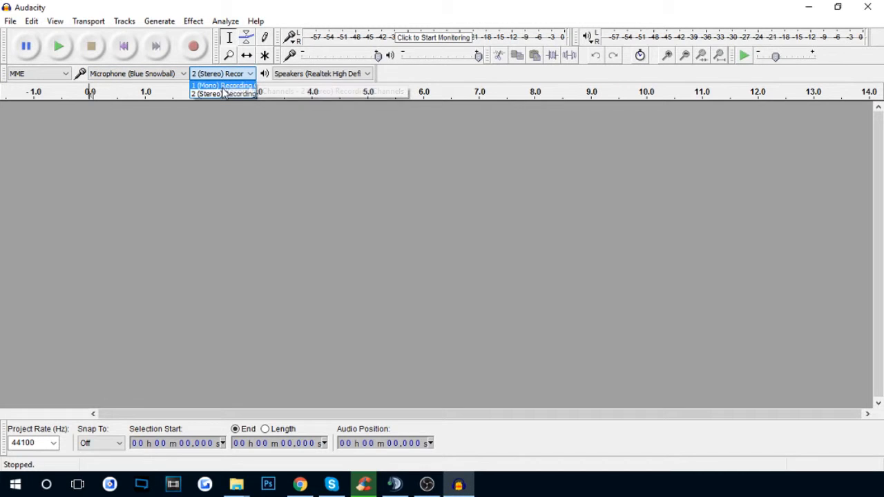
{"action": "left_click", "coordinate": [221, 94]}
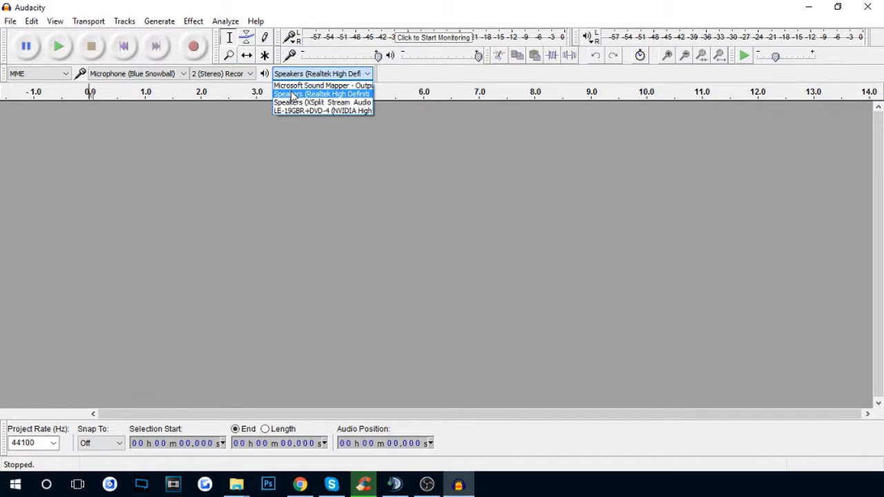
{"action": "left_click", "coordinate": [320, 94]}
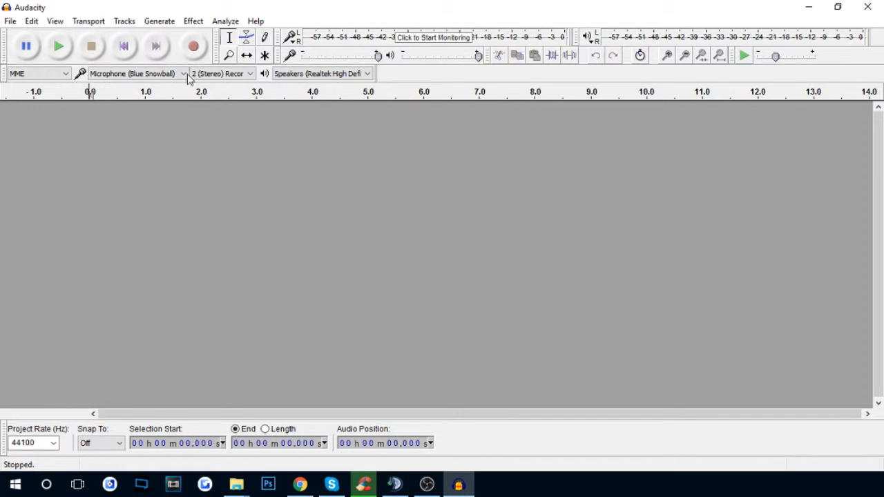
{"action": "mouse_move", "coordinate": [194, 47]}
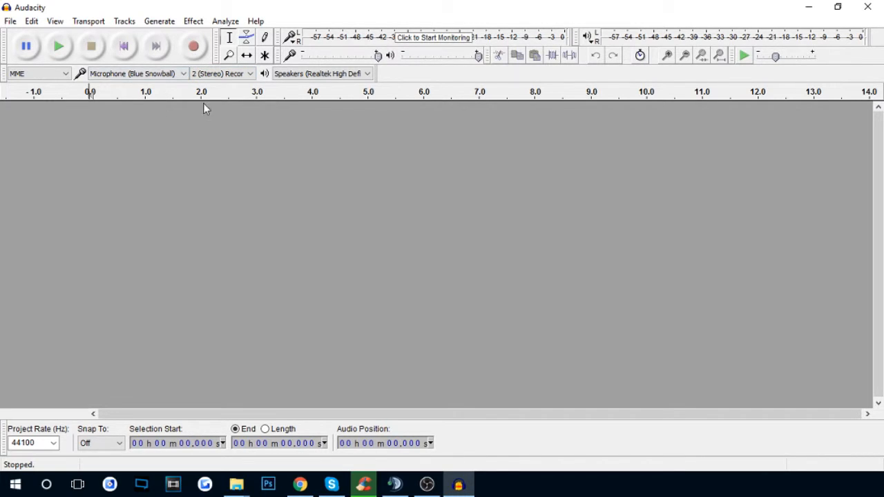
{"action": "mouse_move", "coordinate": [361, 109]}
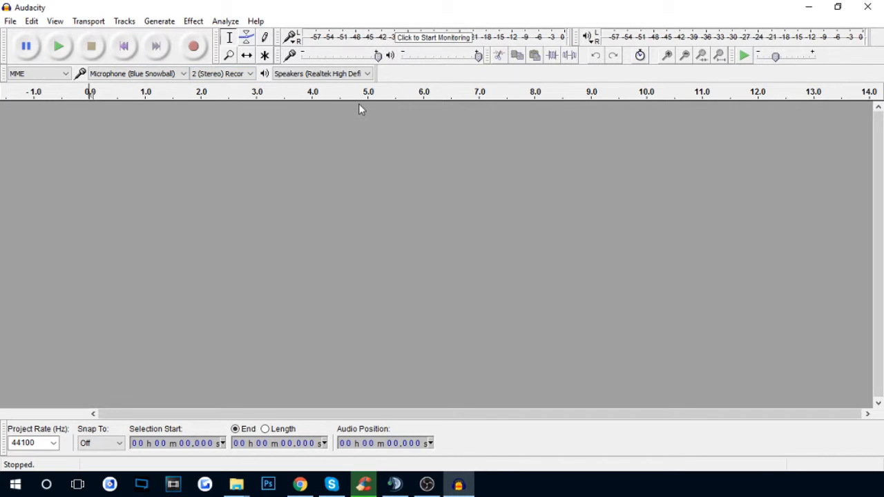
{"action": "mouse_move", "coordinate": [193, 47]}
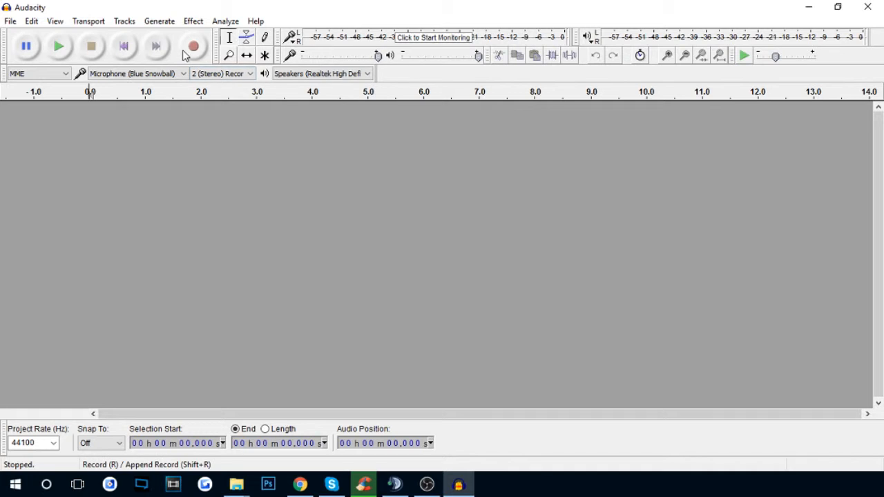
- Make a short test recording and undo it with Edit > Undo Record
{"action": "left_click", "coordinate": [194, 46]}
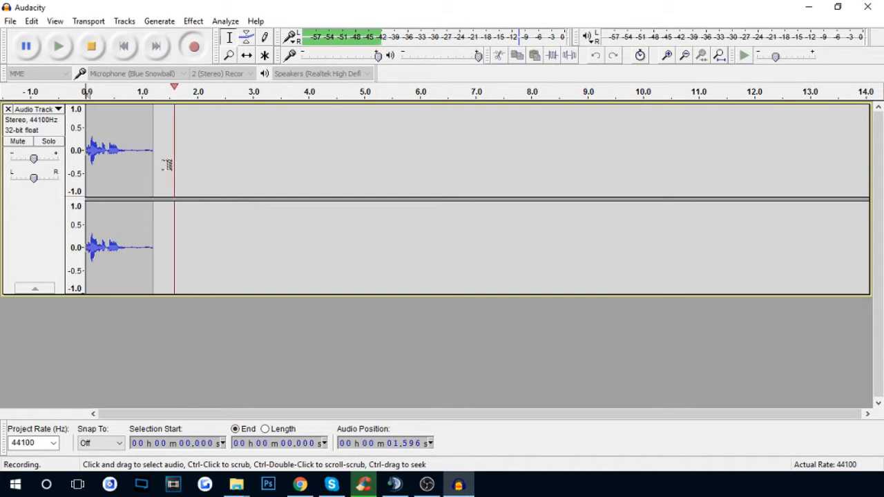
{"action": "left_click", "coordinate": [33, 21]}
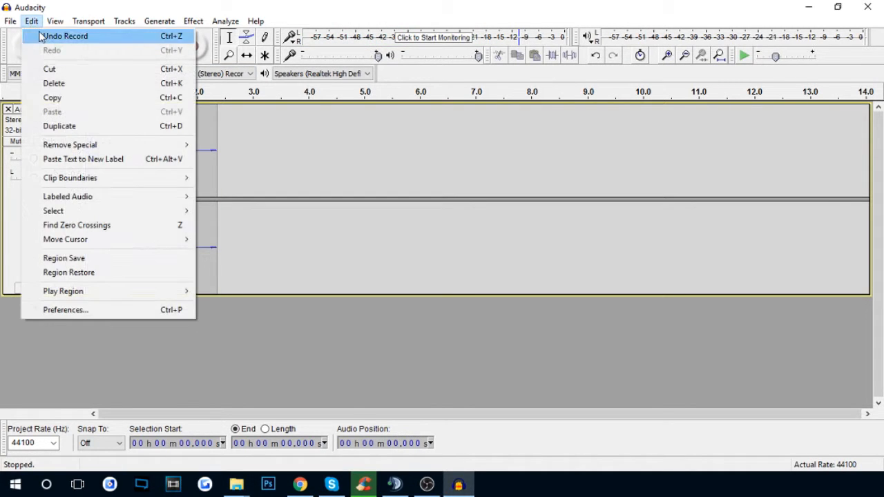
{"action": "left_click", "coordinate": [66, 36]}
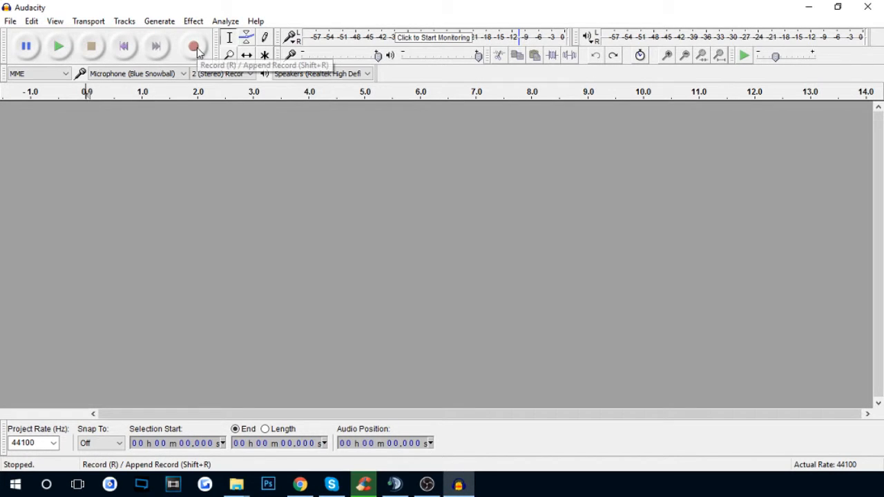
- Record a fresh voice track with a noise-only lead-in, pausing once, then stop at about 10 seconds
{"action": "left_click", "coordinate": [195, 47]}
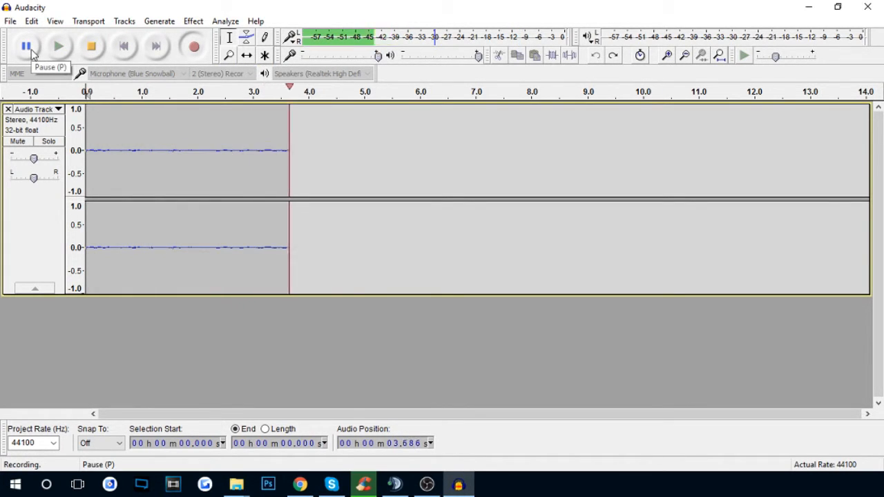
{"action": "left_click", "coordinate": [24, 45]}
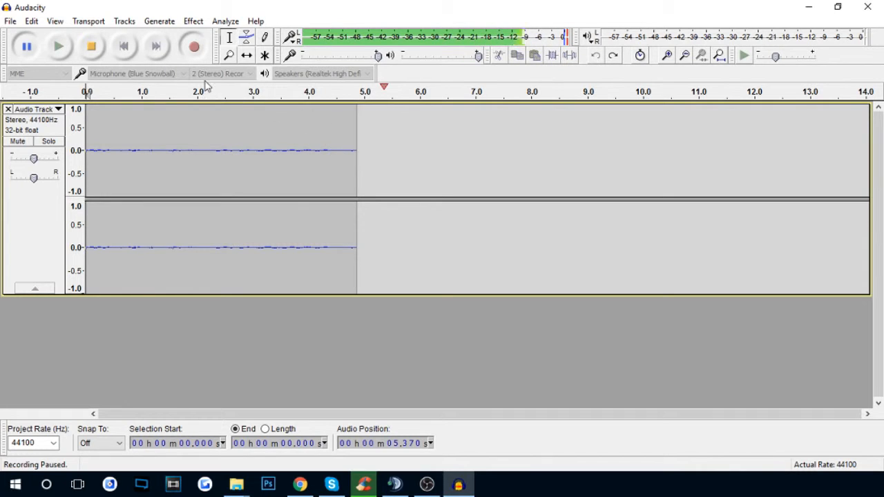
{"action": "mouse_move", "coordinate": [192, 46]}
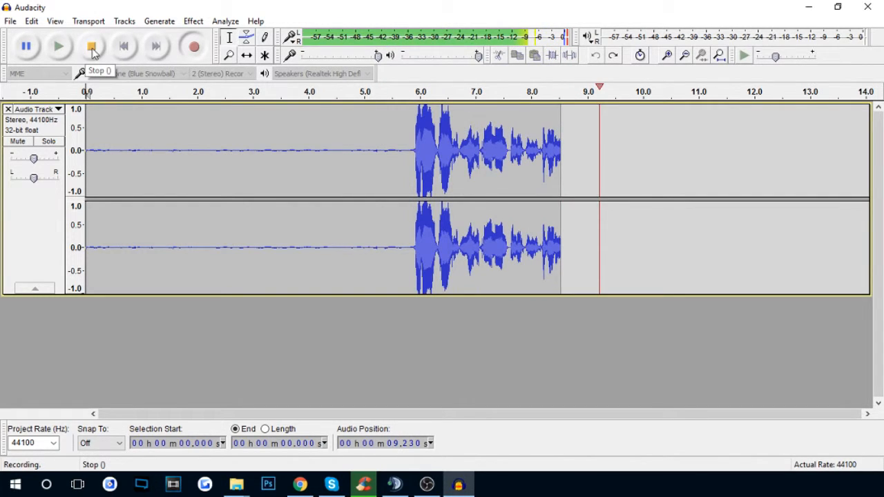
{"action": "left_click", "coordinate": [92, 46]}
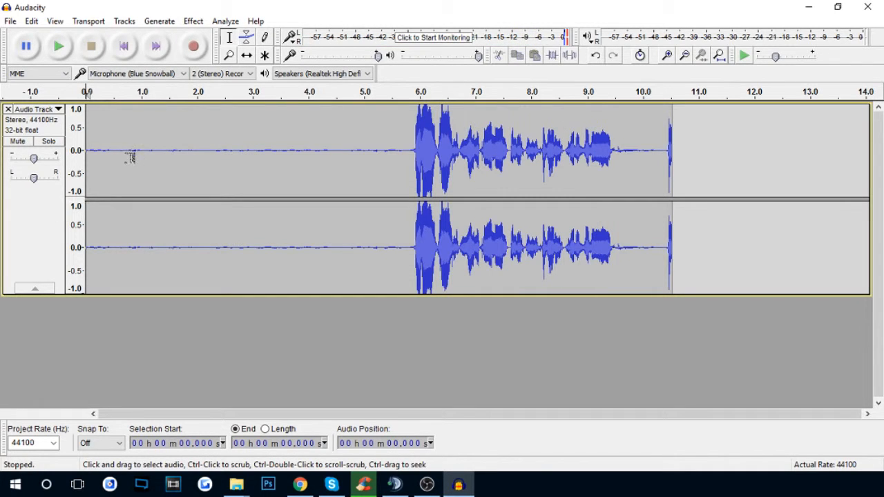
{"action": "mouse_move", "coordinate": [215, 138]}
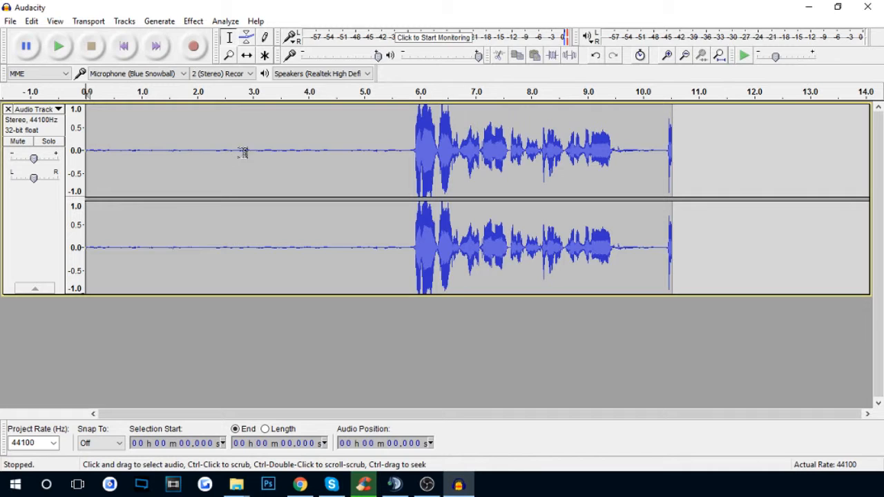
{"action": "mouse_move", "coordinate": [412, 155]}
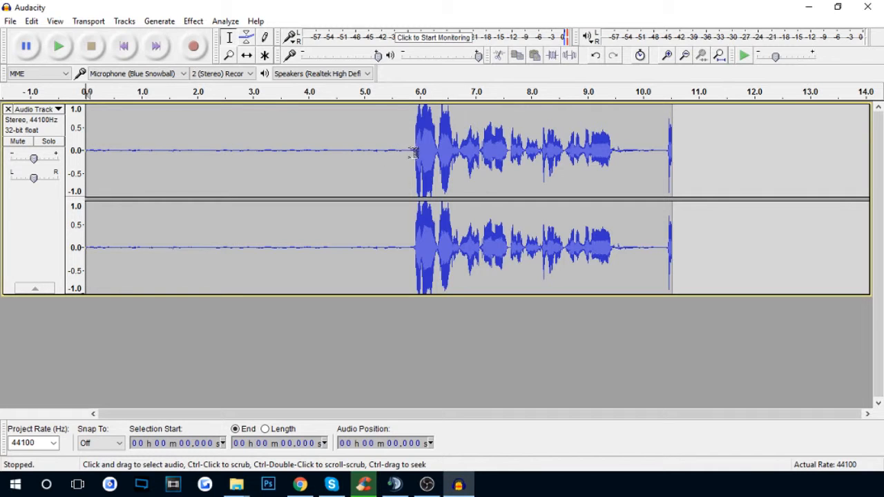
{"action": "mouse_move", "coordinate": [359, 148]}
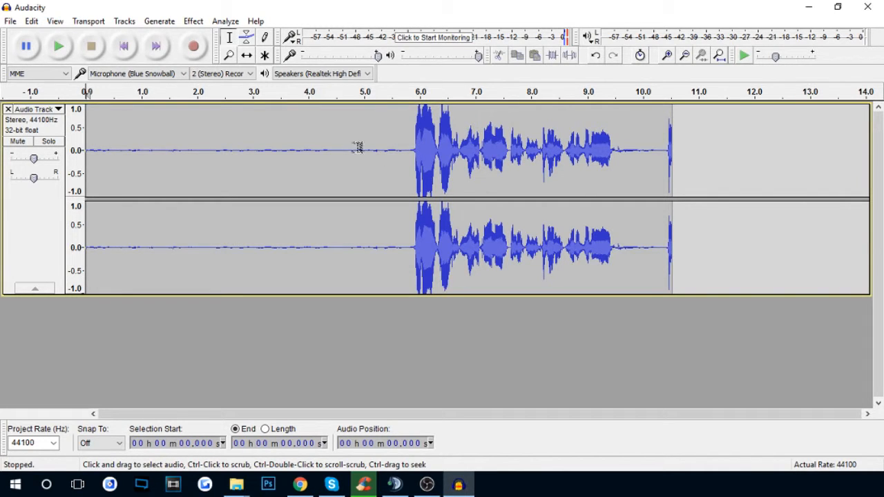
{"action": "left_click", "coordinate": [58, 47]}
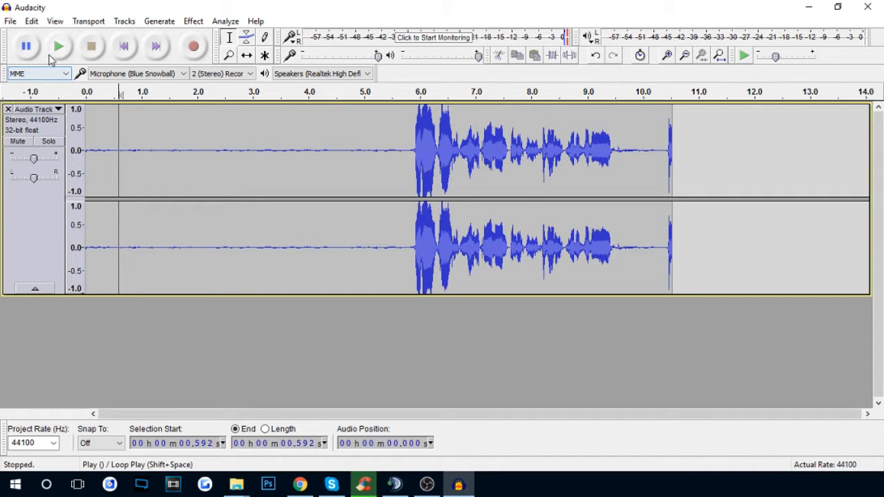
{"action": "left_click", "coordinate": [58, 47]}
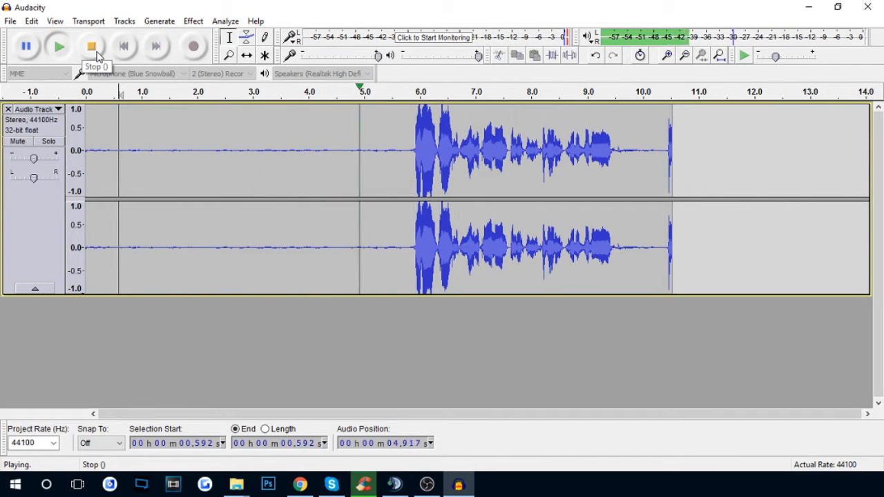
{"action": "left_click", "coordinate": [90, 46]}
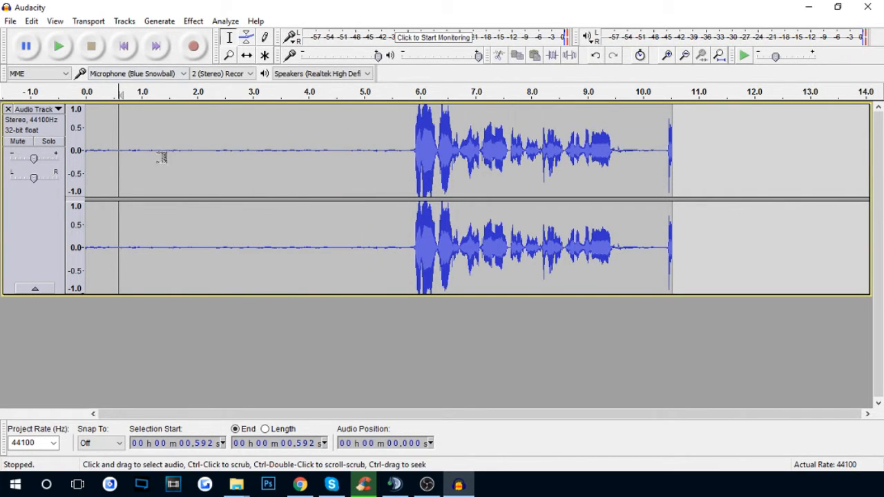
{"action": "mouse_move", "coordinate": [180, 248]}
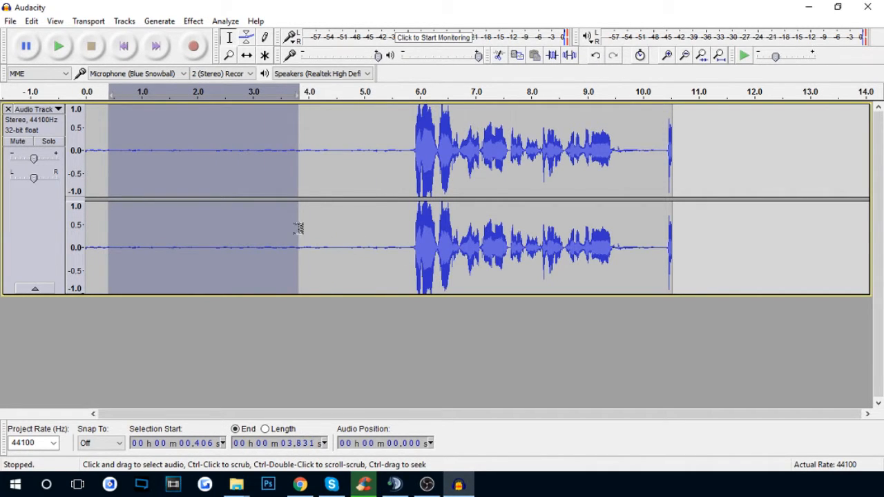
{"action": "mouse_move", "coordinate": [245, 218]}
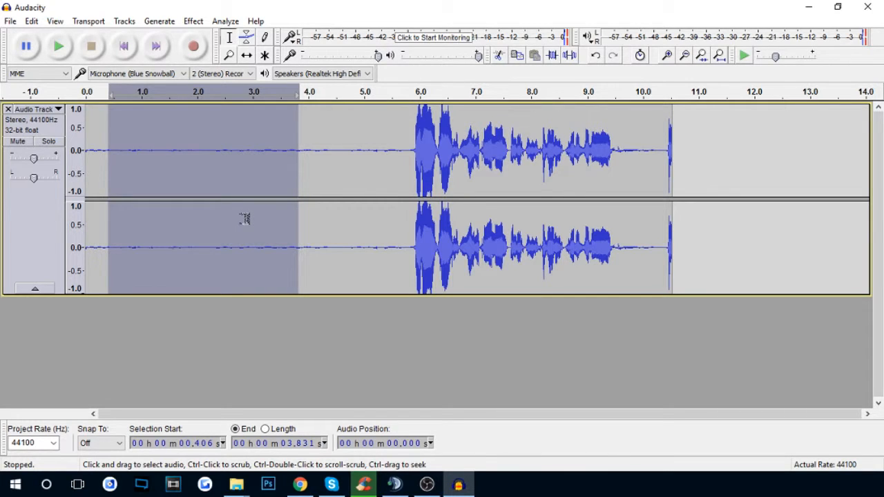
{"action": "mouse_move", "coordinate": [134, 10]}
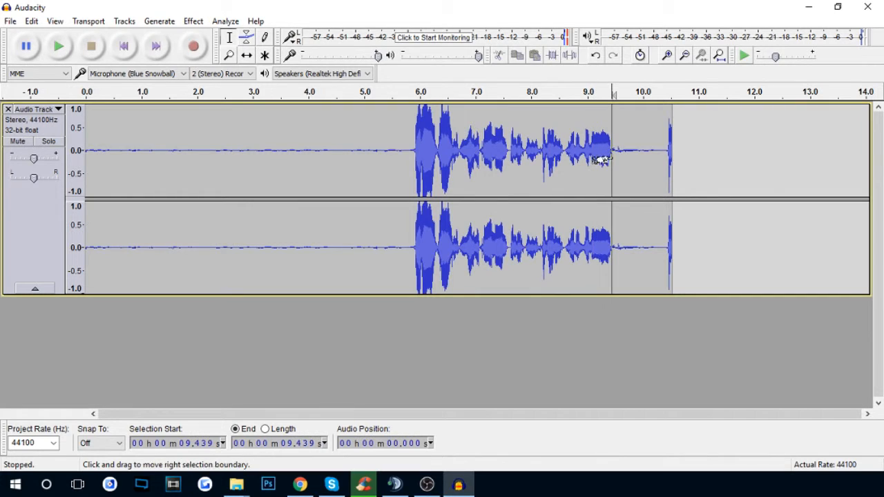
{"action": "mouse_move", "coordinate": [373, 153]}
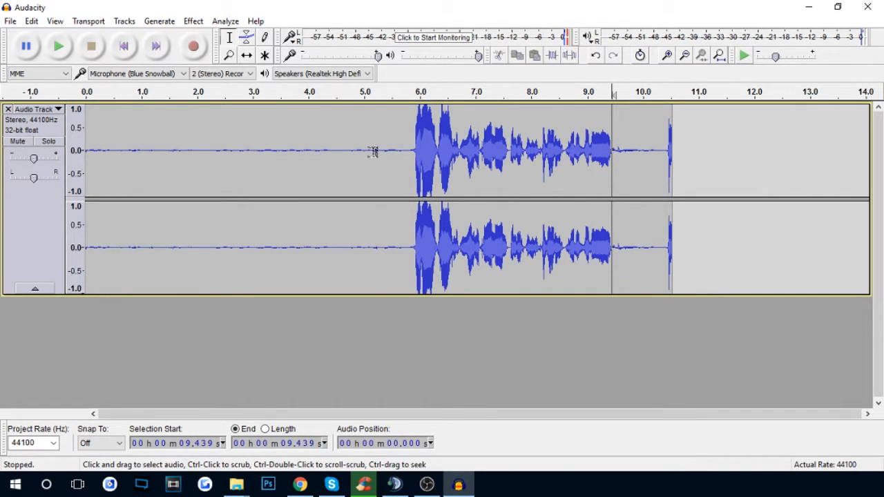
- Select the silent 0–5 second lead-in and bring up the Effect menu
{"action": "left_click_drag", "start_coordinate": [145, 159], "coordinate": [373, 159]}
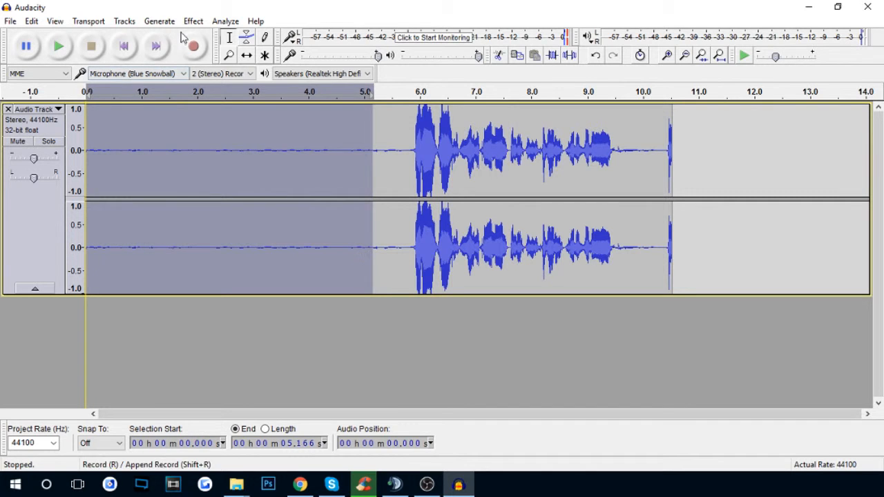
{"action": "left_click", "coordinate": [193, 21]}
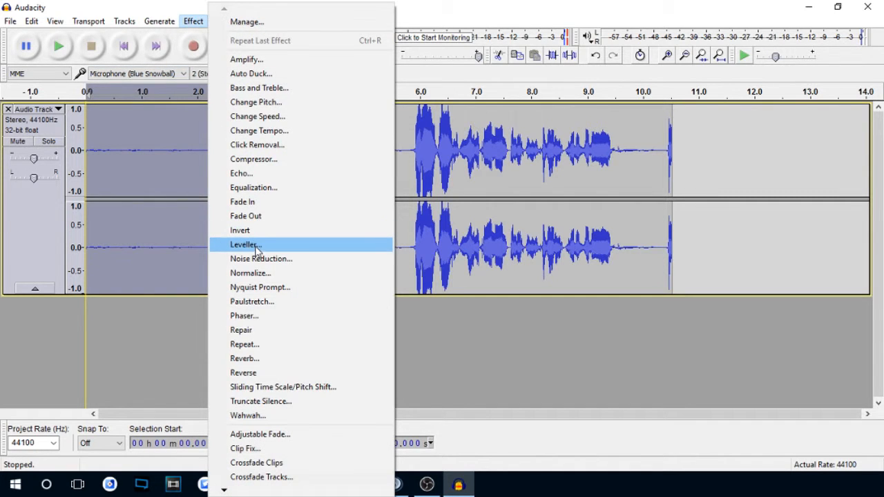
- In Noise Reduction, switch output to Residue and nudge the reduction strength
{"action": "left_click", "coordinate": [261, 259]}
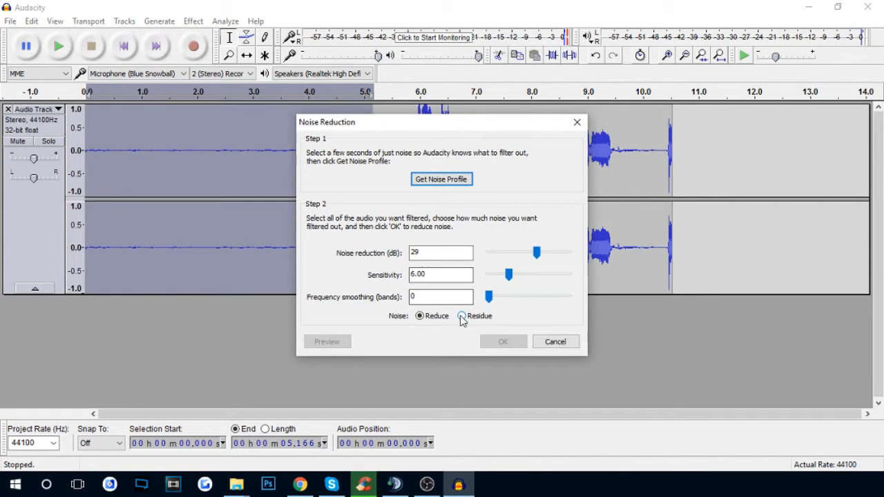
{"action": "left_click", "coordinate": [460, 317]}
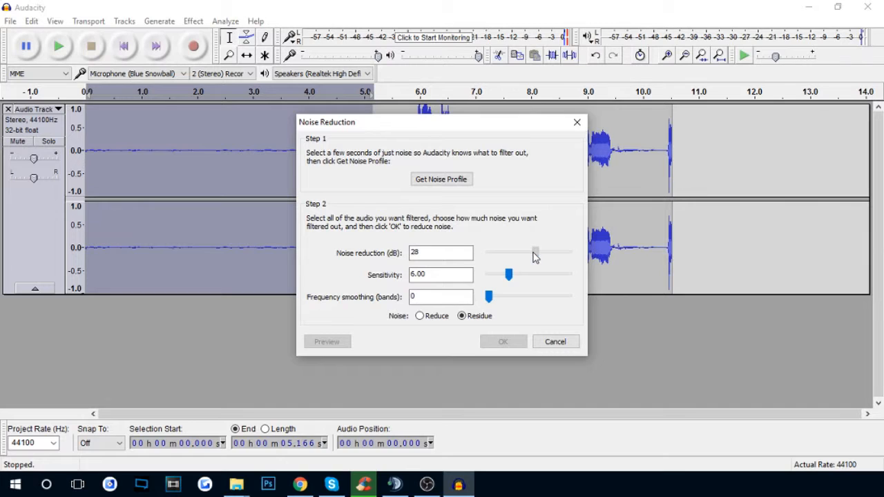
{"action": "left_click_drag", "start_coordinate": [535, 253], "coordinate": [537, 252]}
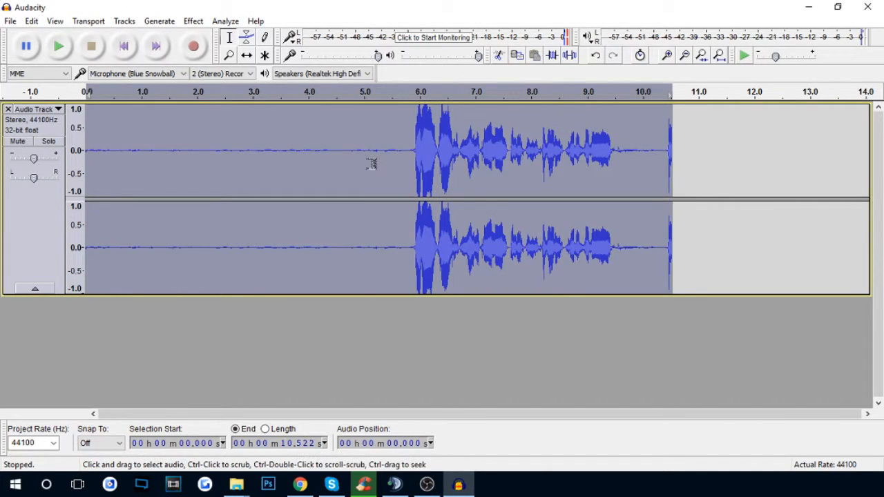
- Reopen Noise Reduction set to Reduce, raise reduction to 33 dB, previewing after each change
{"action": "left_click", "coordinate": [192, 21]}
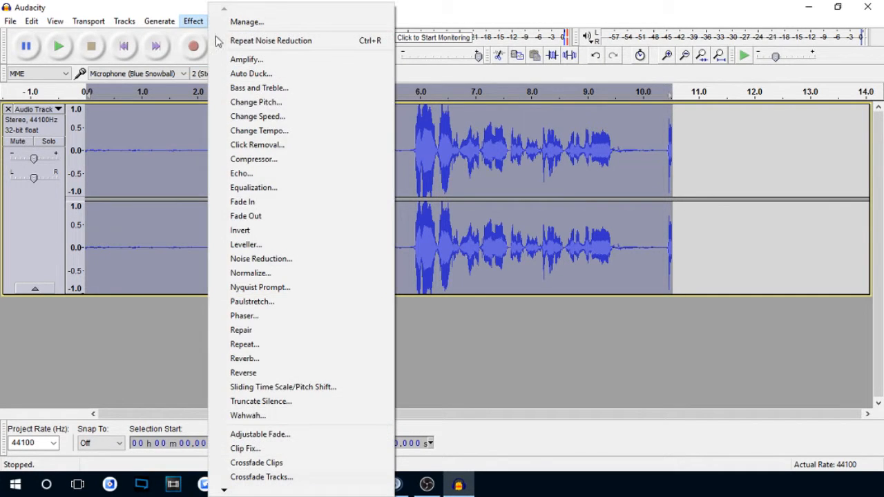
{"action": "left_click", "coordinate": [261, 259]}
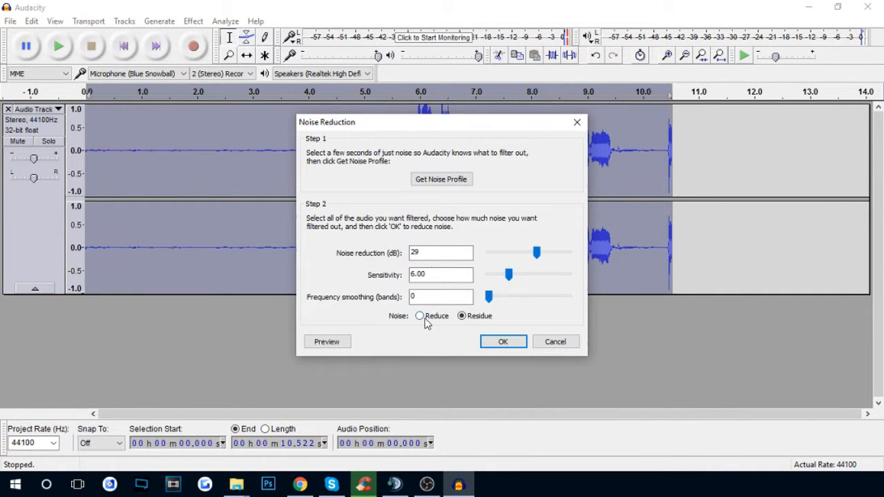
{"action": "left_click", "coordinate": [418, 316]}
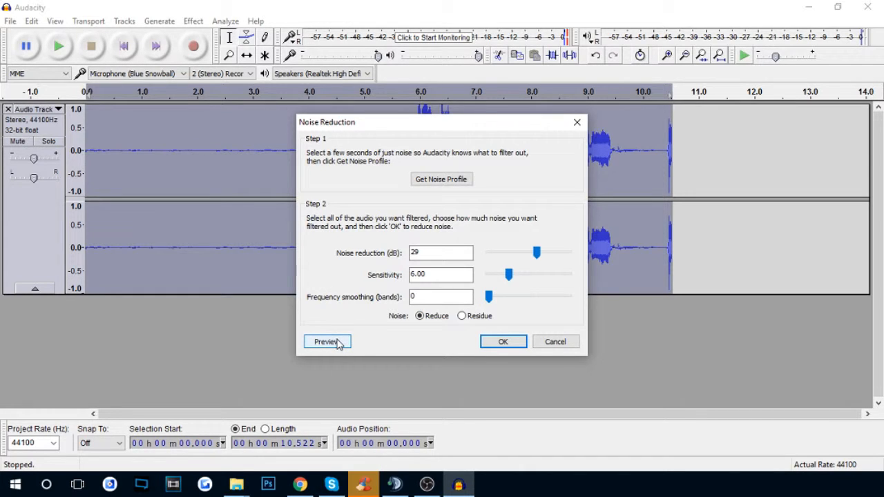
{"action": "left_click", "coordinate": [326, 341]}
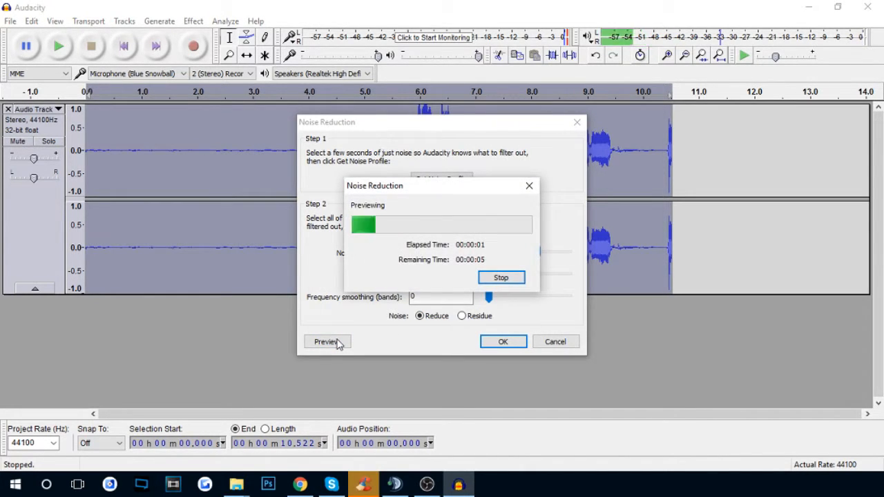
{"action": "left_click", "coordinate": [501, 277]}
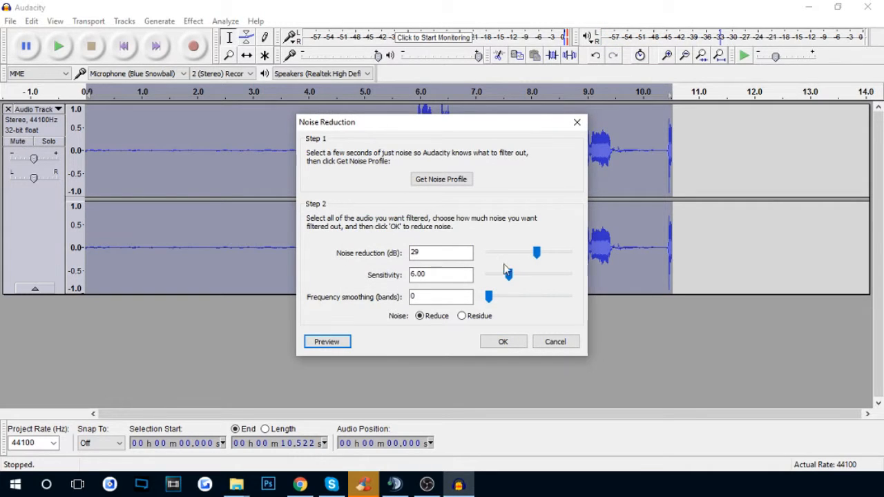
{"action": "left_click_drag", "start_coordinate": [537, 253], "coordinate": [544, 253]}
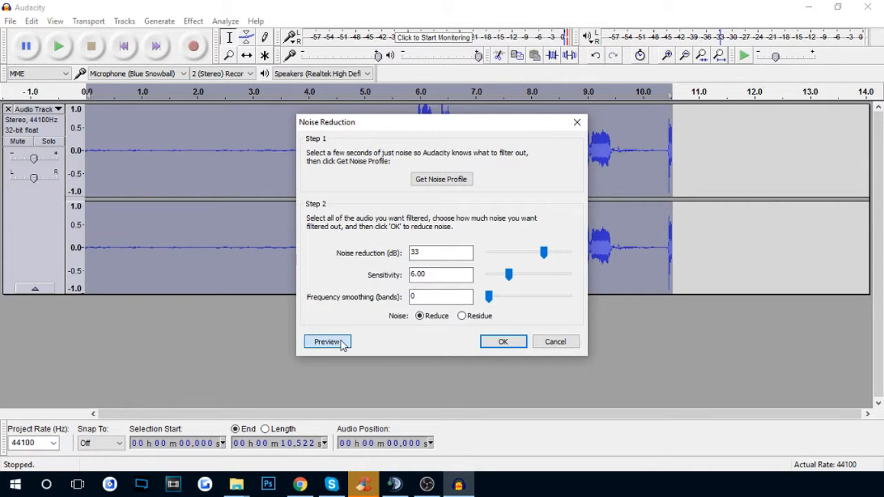
{"action": "left_click", "coordinate": [327, 342]}
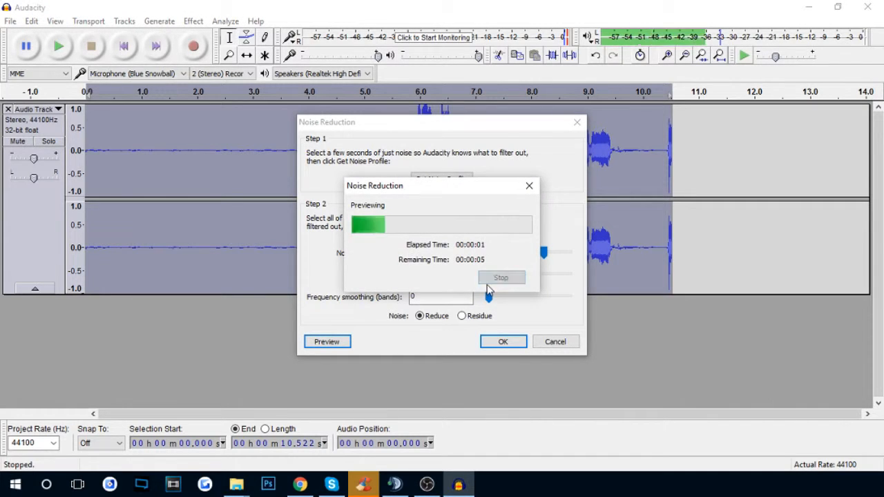
{"action": "left_click", "coordinate": [501, 277]}
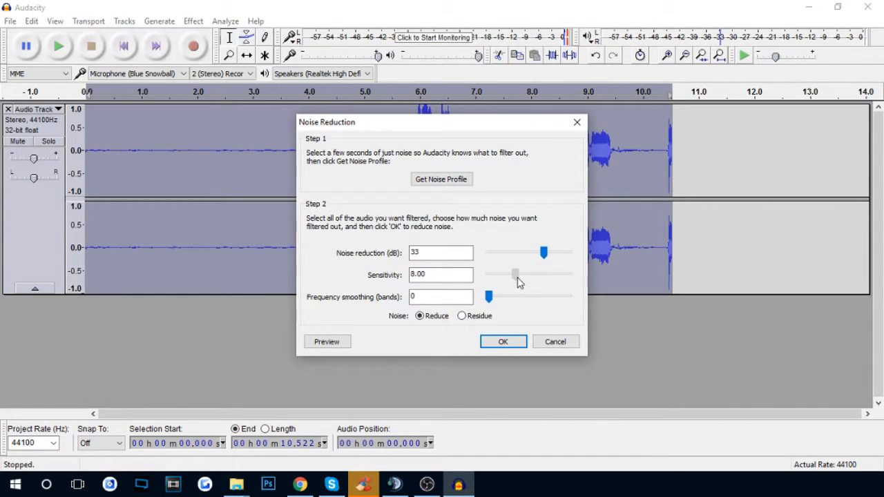
- Raise sensitivity to 13.50 and noise reduction to 39 dB, previewing the cleaned audio
{"action": "left_click_drag", "start_coordinate": [514, 274], "coordinate": [519, 275]}
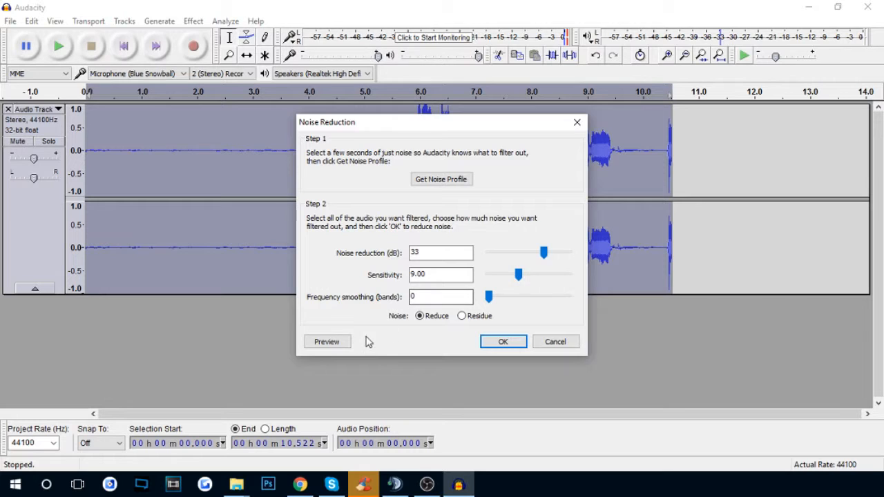
{"action": "left_click", "coordinate": [327, 341]}
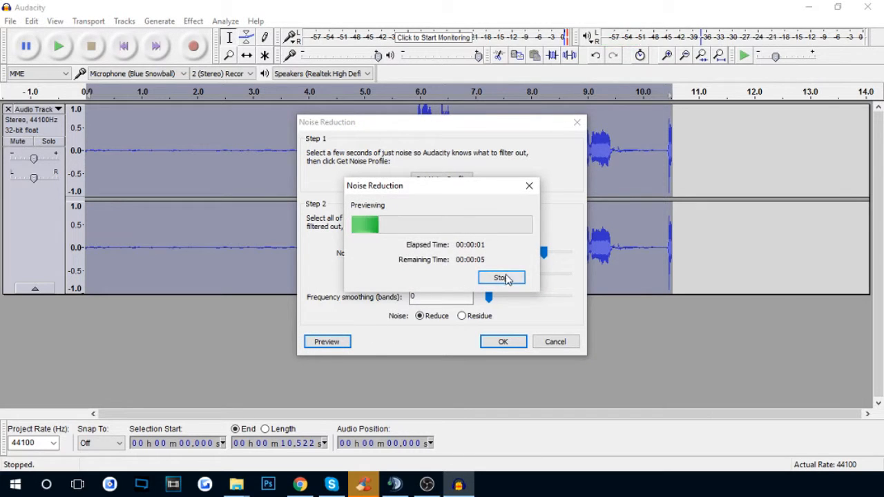
{"action": "left_click", "coordinate": [500, 278]}
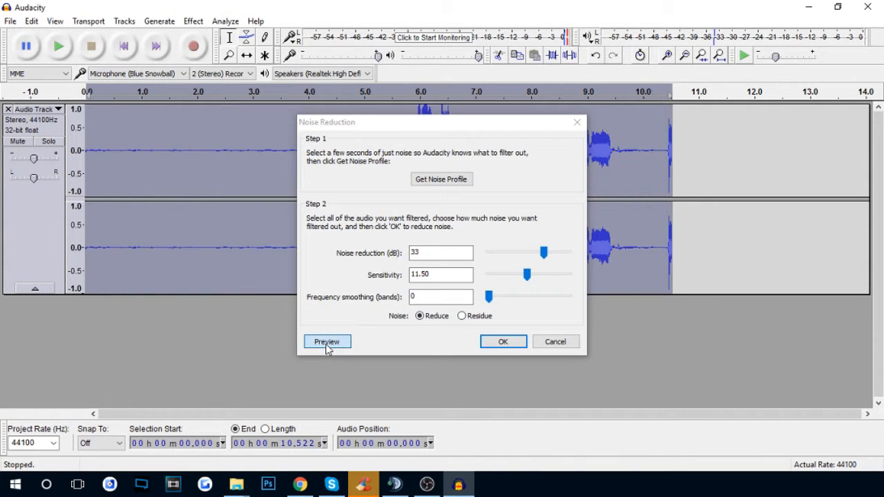
{"action": "left_click", "coordinate": [327, 342]}
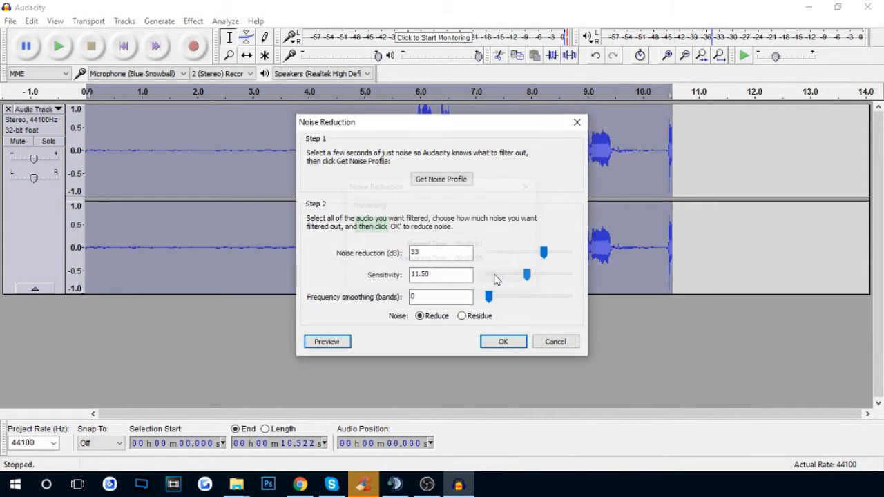
{"action": "left_click_drag", "start_coordinate": [527, 275], "coordinate": [534, 275]}
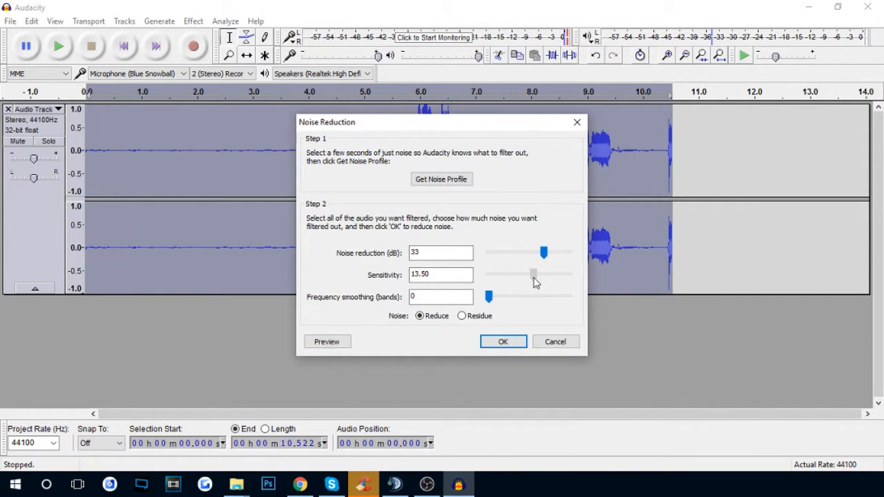
{"action": "left_click_drag", "start_coordinate": [544, 252], "coordinate": [553, 253]}
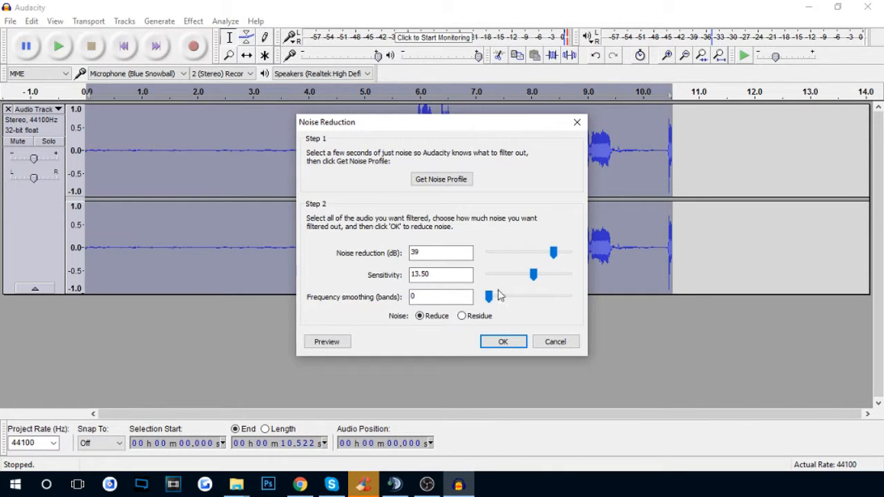
{"action": "left_click", "coordinate": [327, 342]}
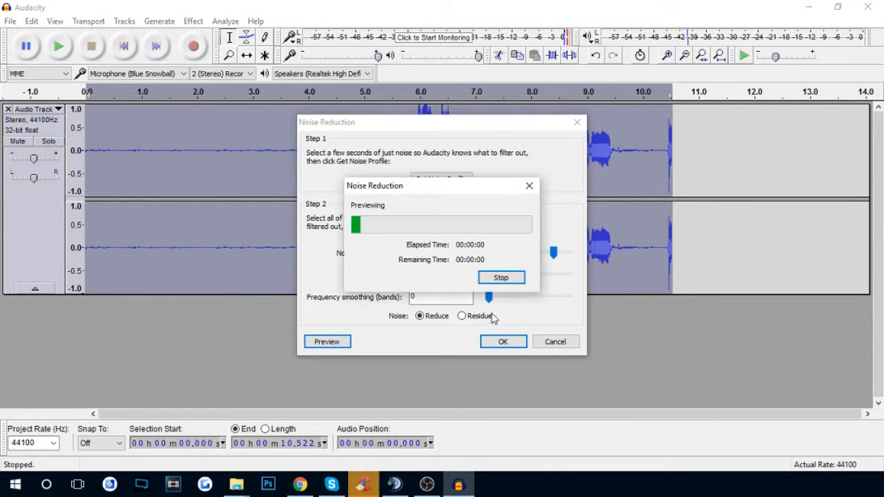
{"action": "mouse_move", "coordinate": [502, 278]}
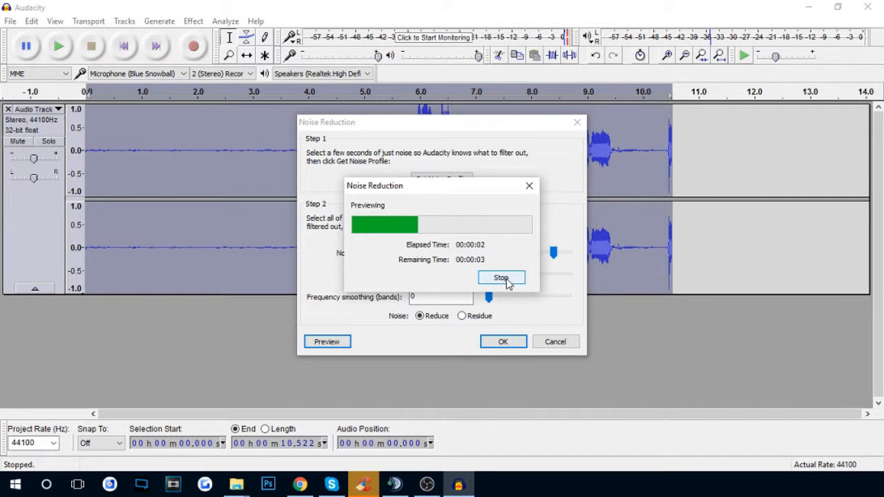
{"action": "left_click", "coordinate": [502, 278]}
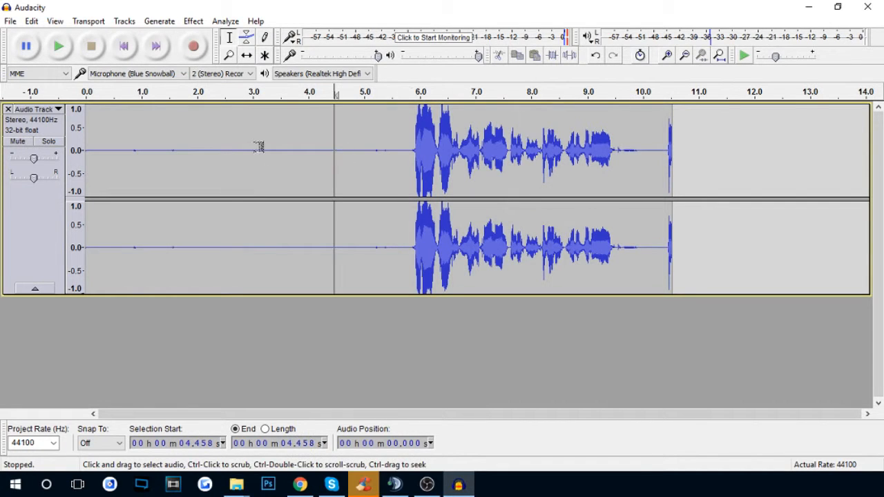
- Play back the noise-reduced voice track and stop playback
{"action": "left_click", "coordinate": [61, 46]}
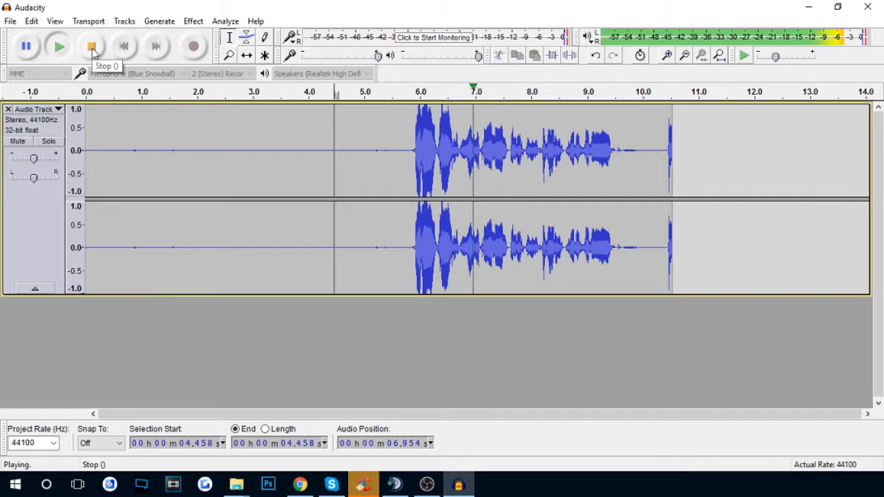
{"action": "left_click", "coordinate": [91, 46]}
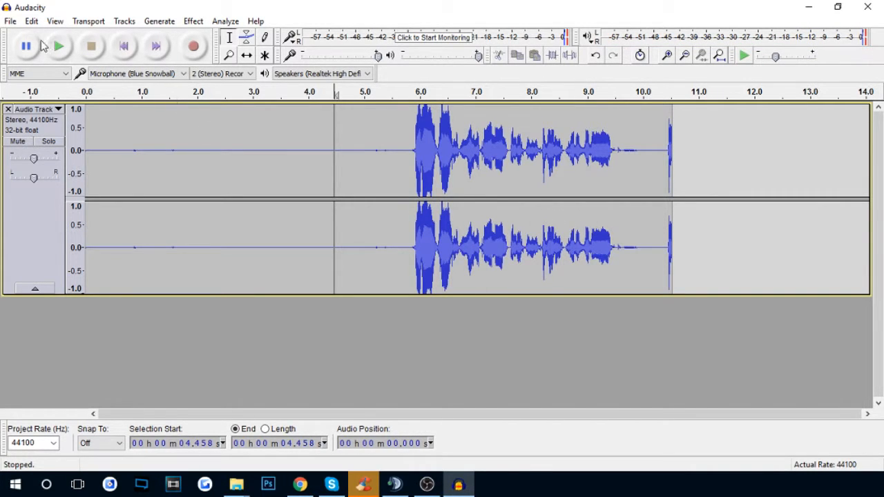
{"action": "left_click", "coordinate": [12, 20]}
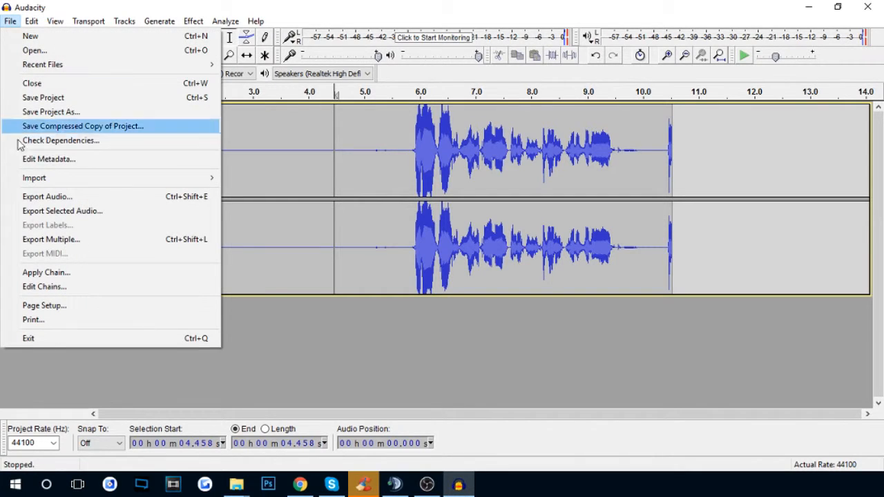
{"action": "left_click", "coordinate": [47, 196]}
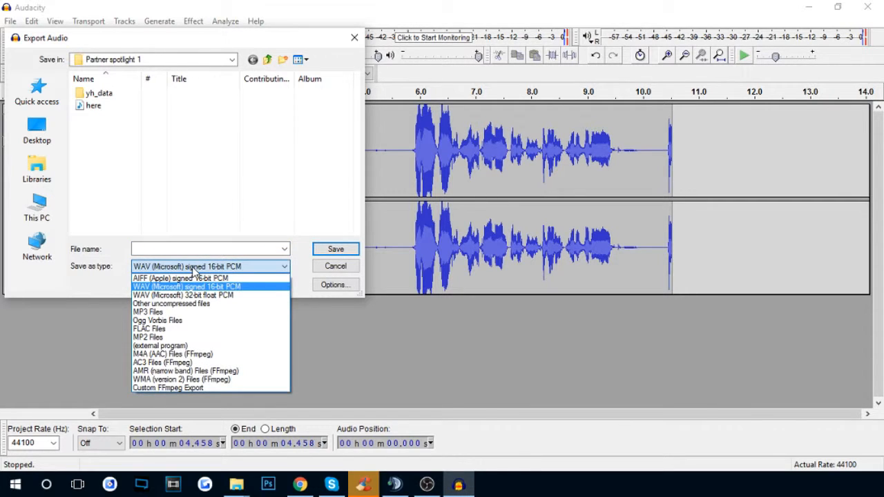
{"action": "left_click", "coordinate": [187, 287]}
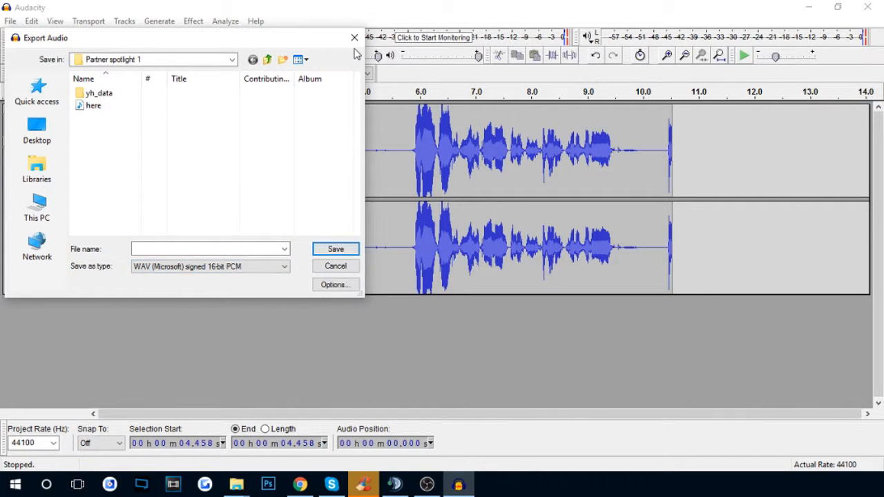
{"action": "left_click", "coordinate": [335, 265]}
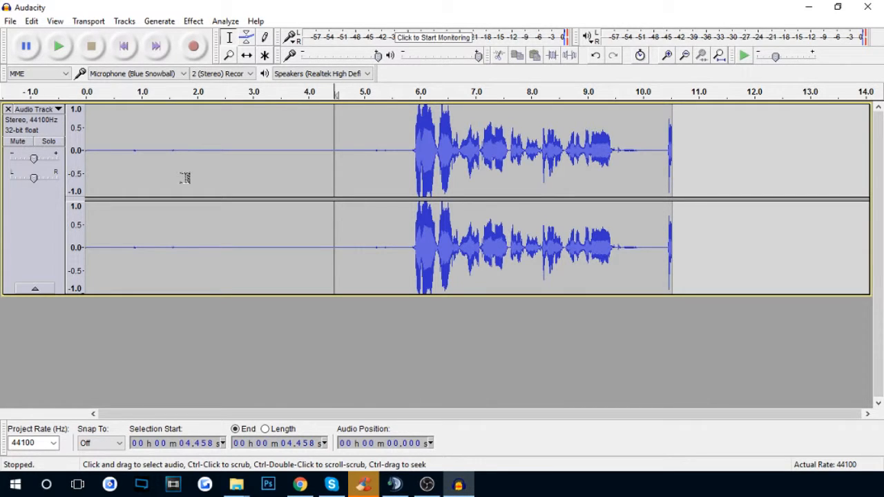
{"action": "mouse_move", "coordinate": [170, 208]}
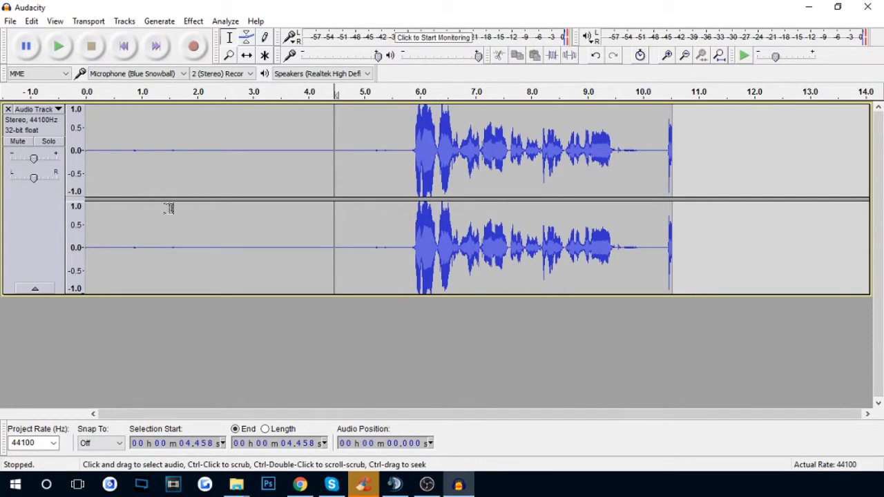